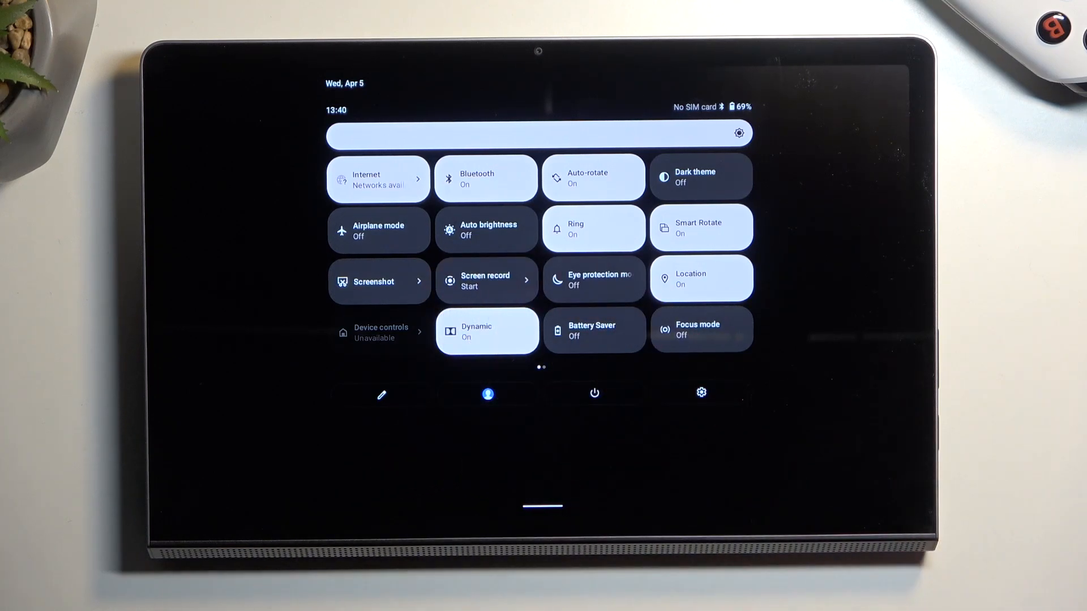
Swipe through Quick Settings to the second page of tiles and back
{"action": "scroll", "scroll_direction": "left", "scroll_amount": 3}
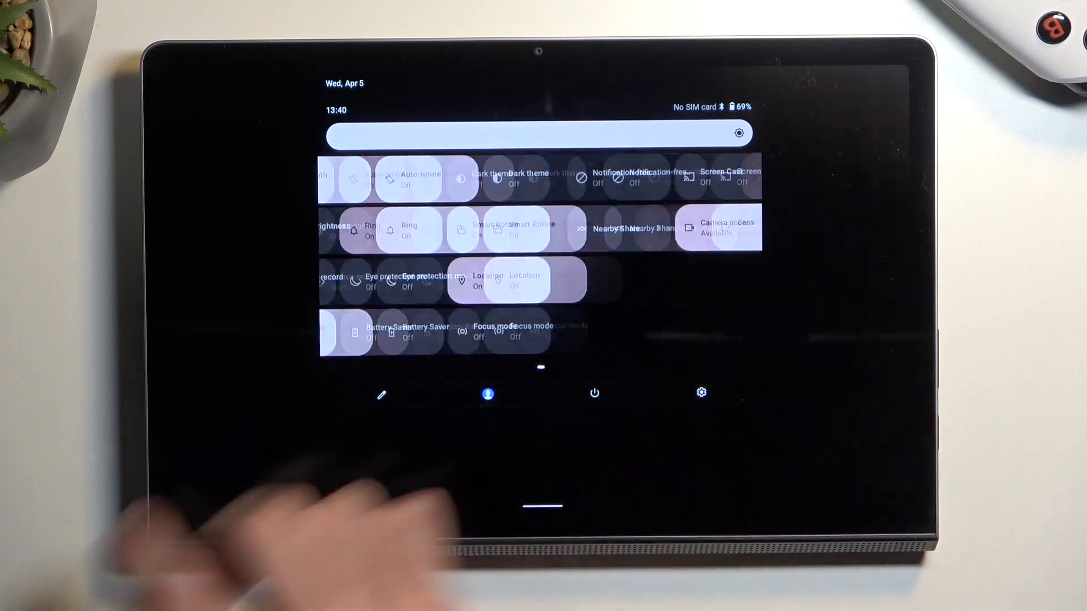
{"action": "scroll", "scroll_direction": "left", "scroll_amount": 3}
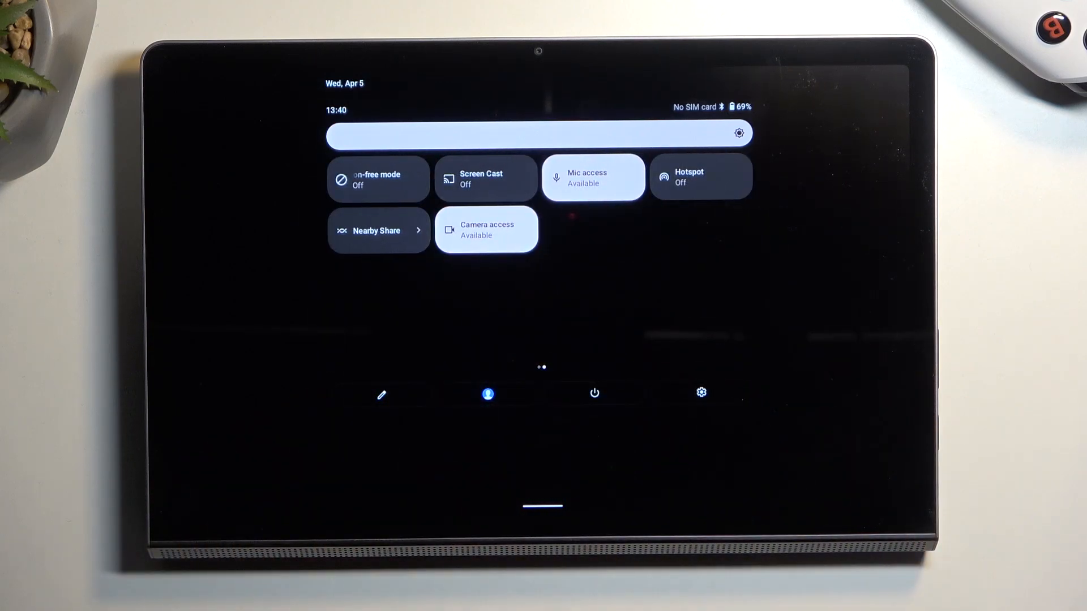
{"action": "left_click", "coordinate": [380, 394]}
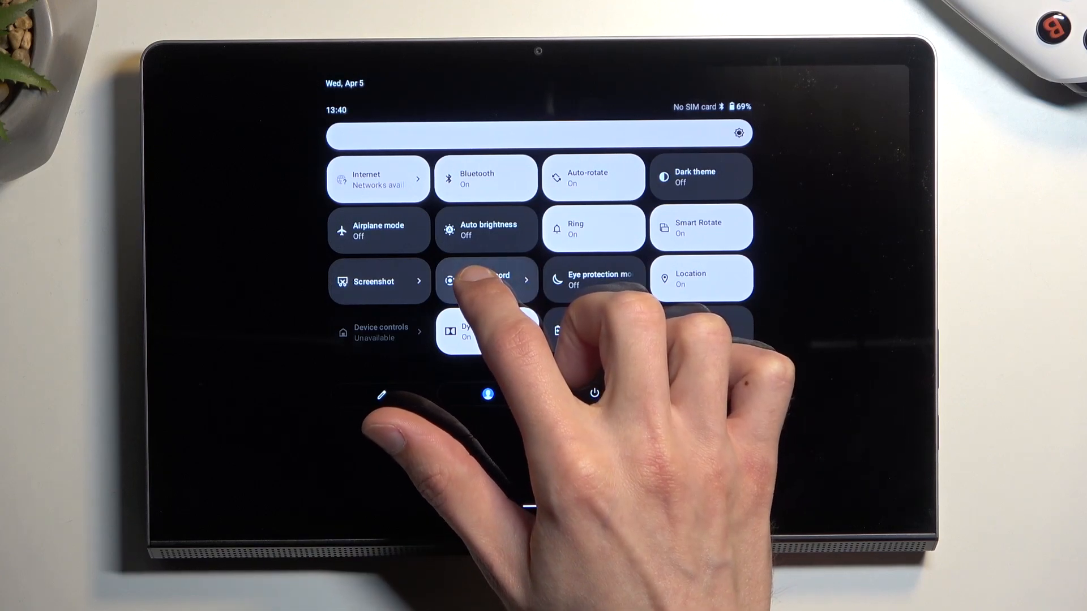
Tap the Screen record tile to bring up the Start Recording prompt
{"action": "left_click", "coordinate": [486, 281]}
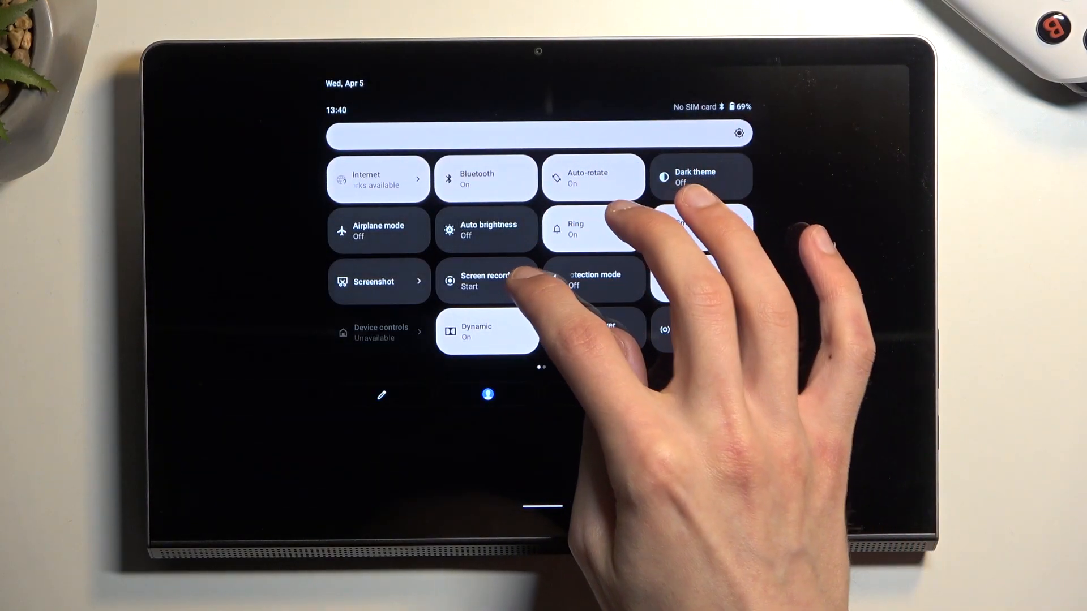
{"action": "left_click", "coordinate": [485, 281]}
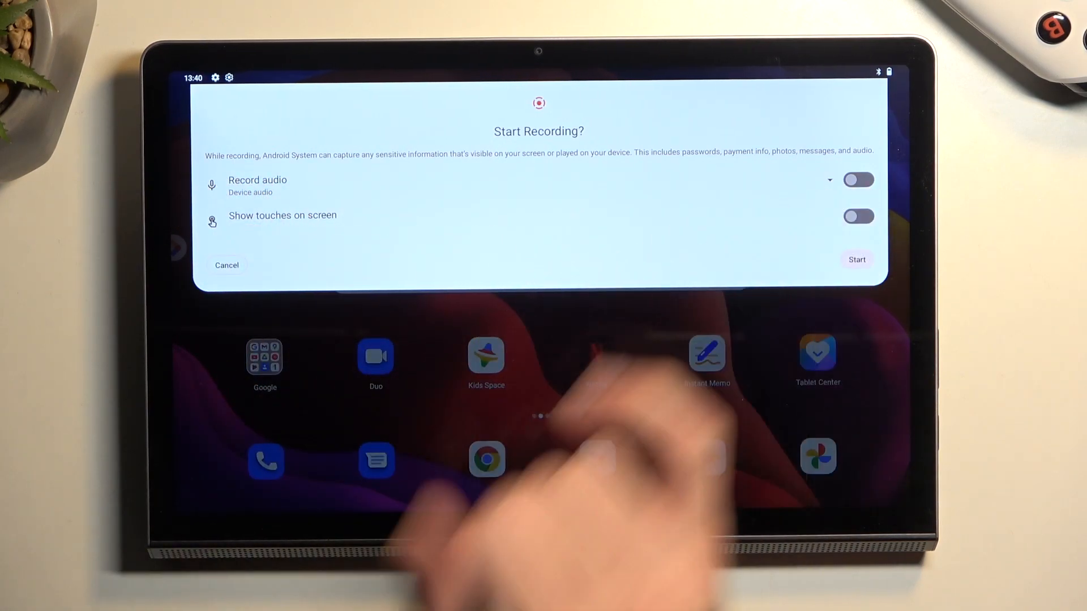
Turn on Show touches on screen and start the recording
{"action": "left_click", "coordinate": [829, 180]}
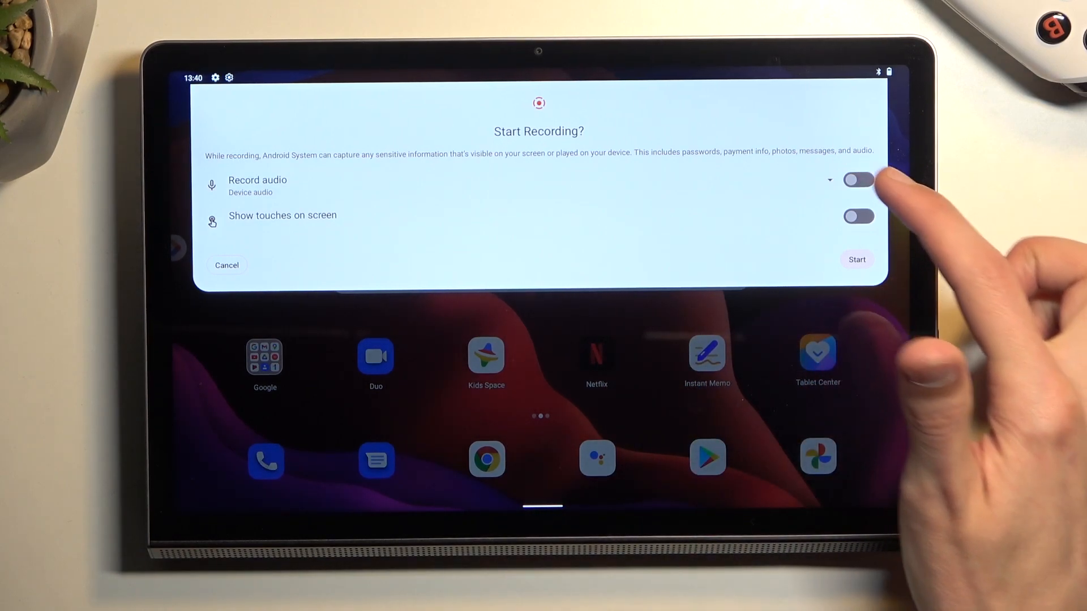
{"action": "left_click", "coordinate": [858, 180]}
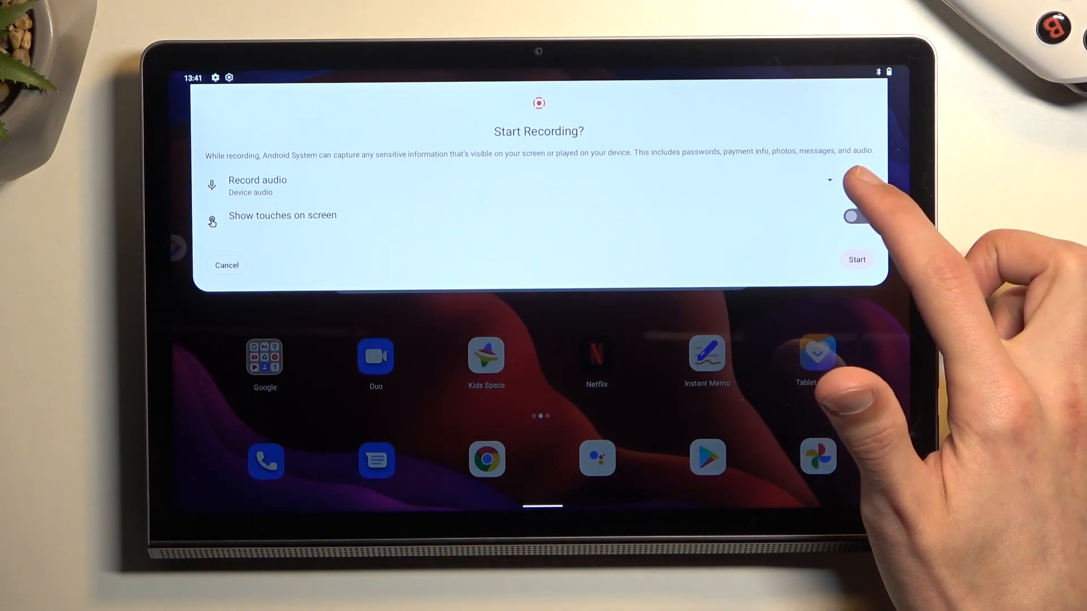
{"action": "left_click", "coordinate": [858, 179]}
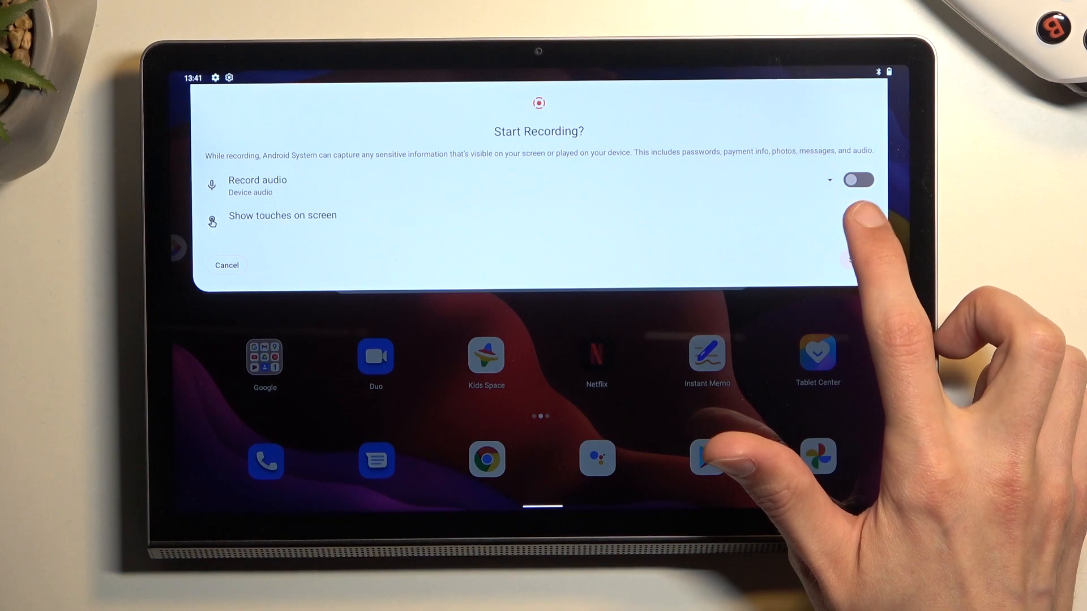
{"action": "left_click", "coordinate": [858, 217]}
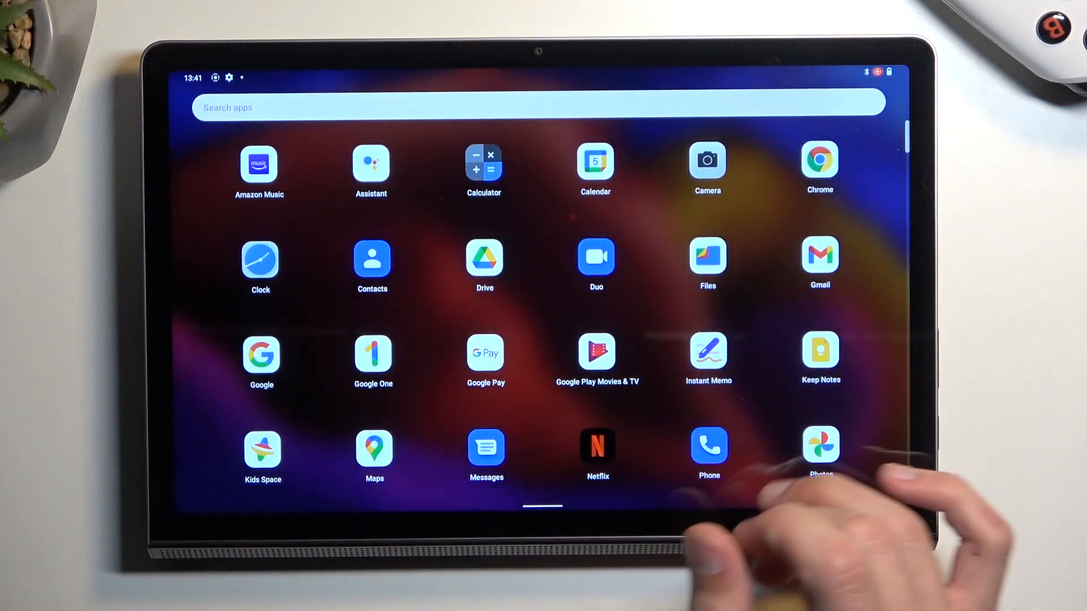
Open the Phone app, then stop recording from the Screen Recorder notification
{"action": "left_click", "coordinate": [708, 447]}
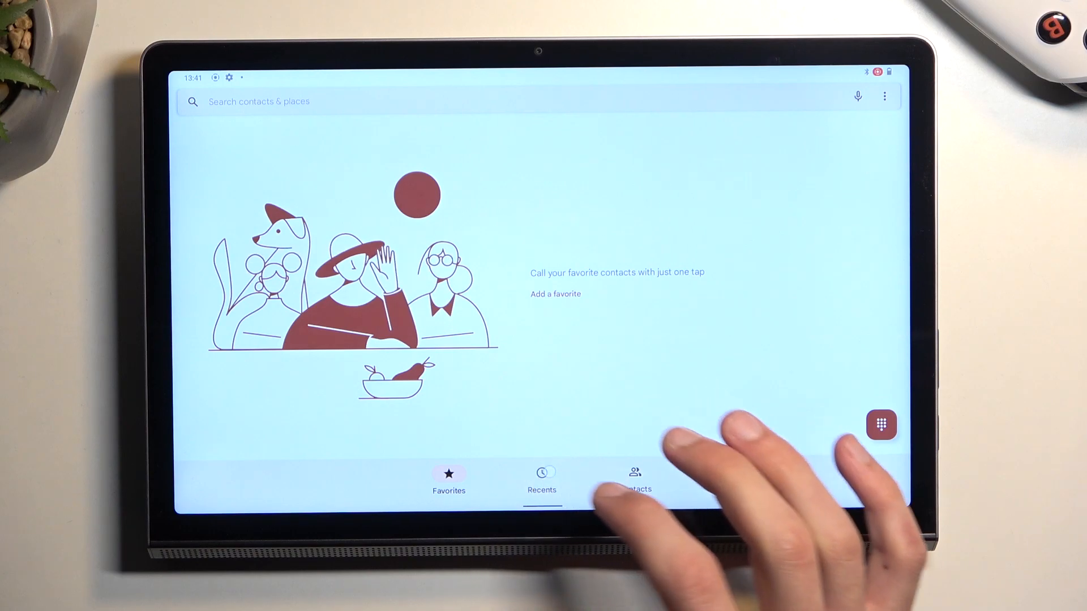
{"action": "left_click", "coordinate": [634, 478]}
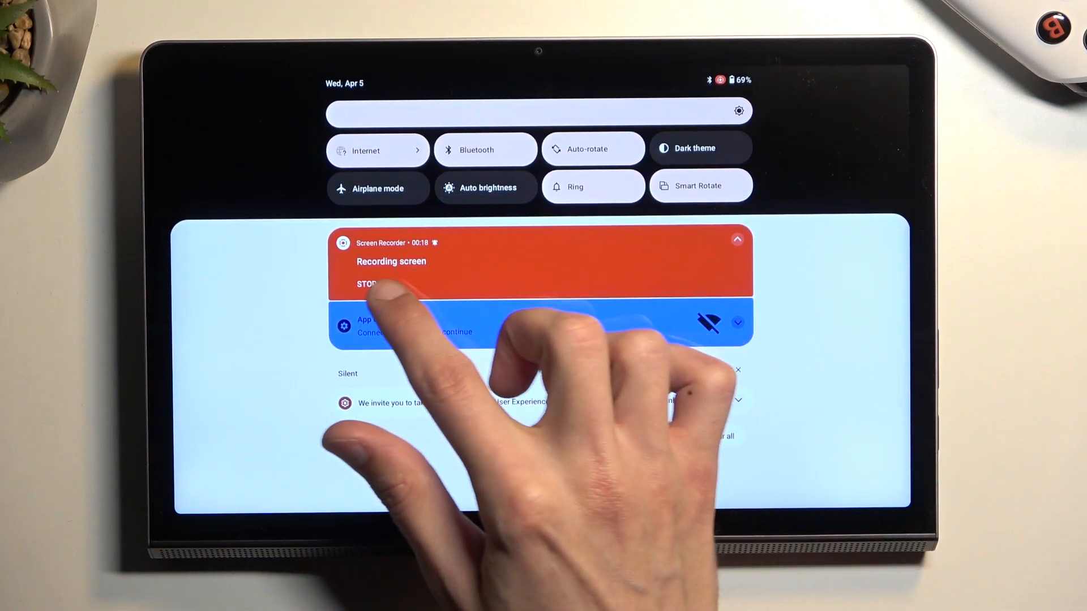
{"action": "left_click", "coordinate": [365, 284]}
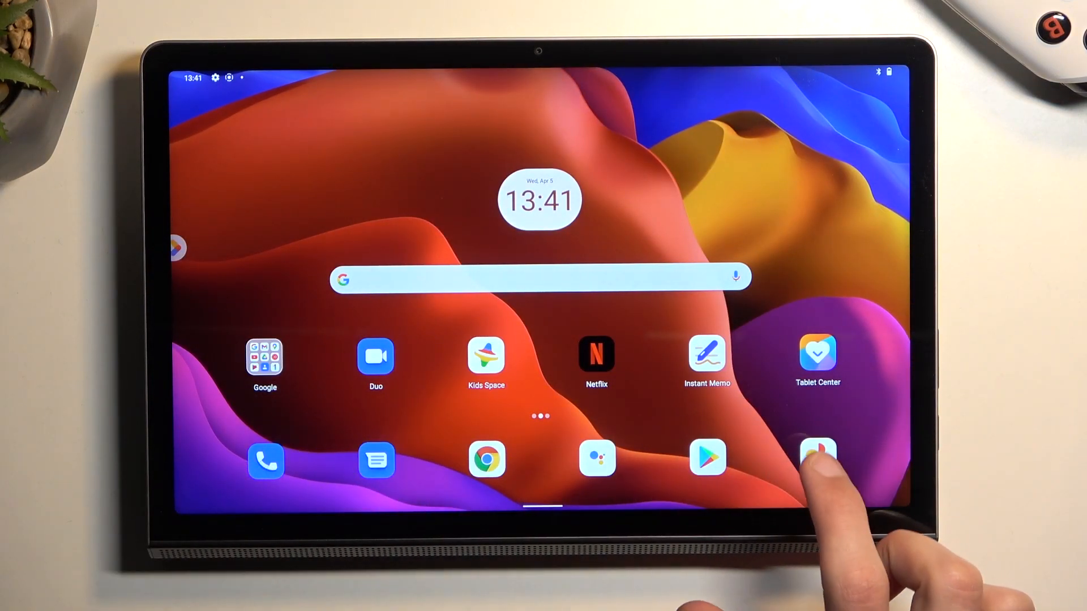
Open Google Photos from the dock and play the newest screen recording
{"action": "left_click", "coordinate": [818, 460]}
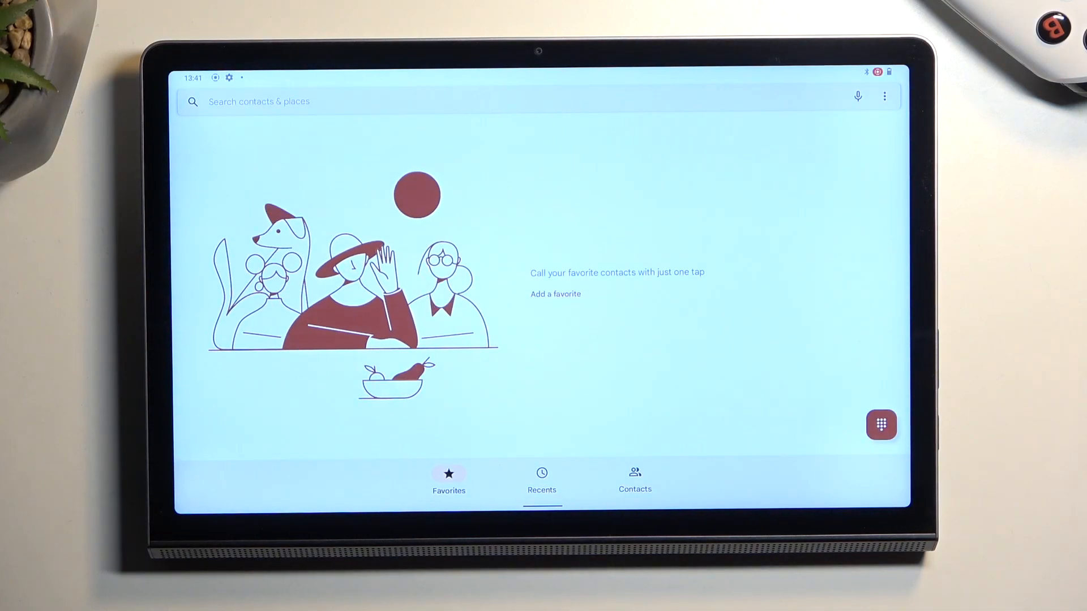
{"action": "left_click", "coordinate": [634, 481]}
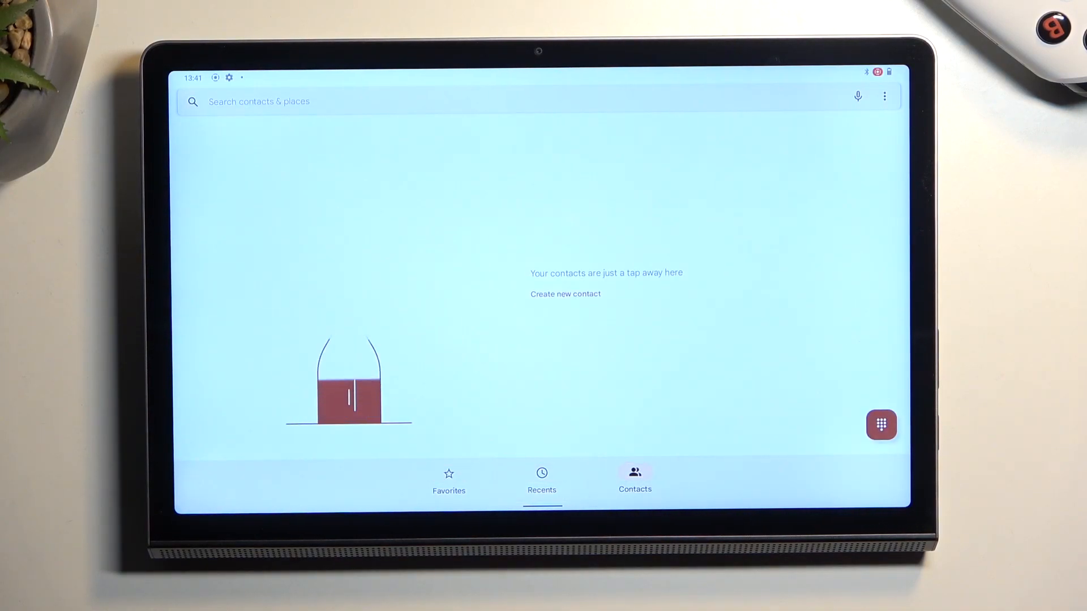